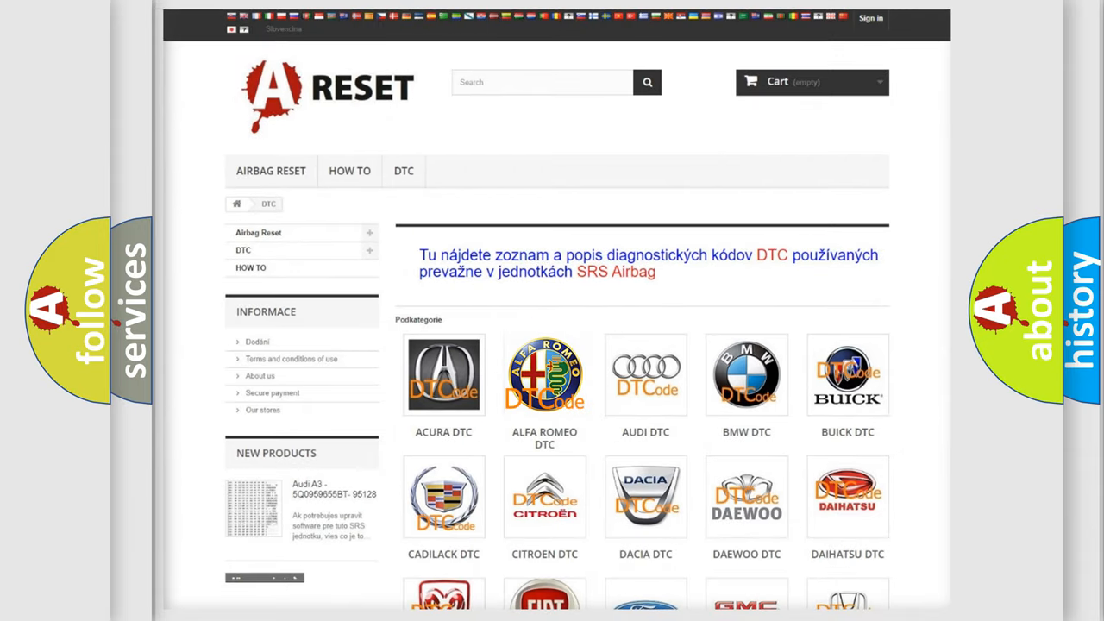
Select the ALFA ROMEO DTC tile to show its trouble-code subcategories
click(545, 375)
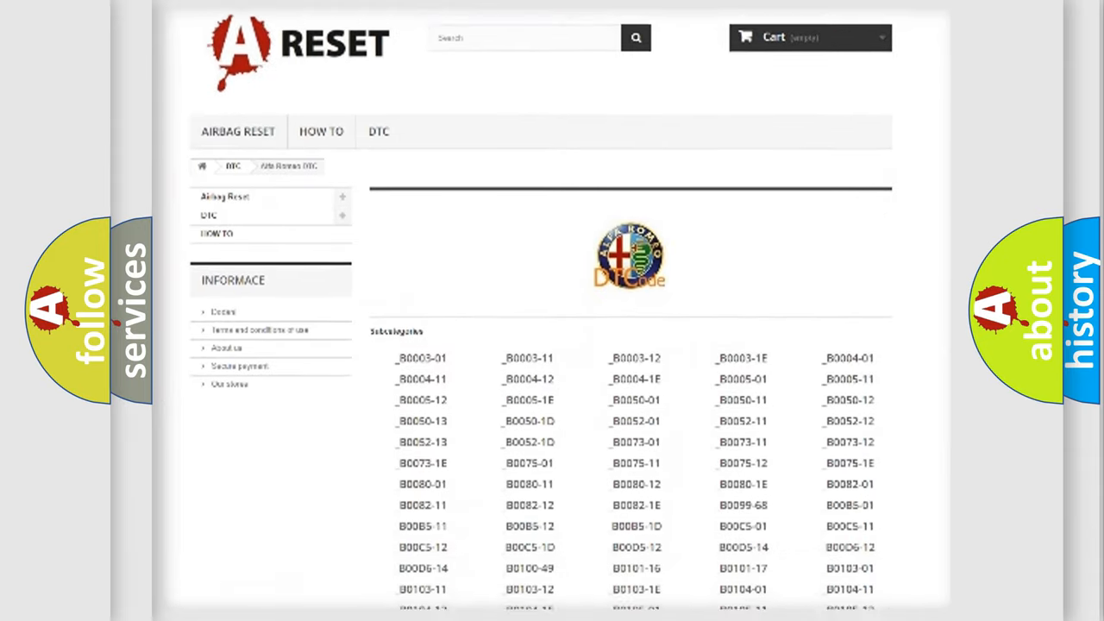